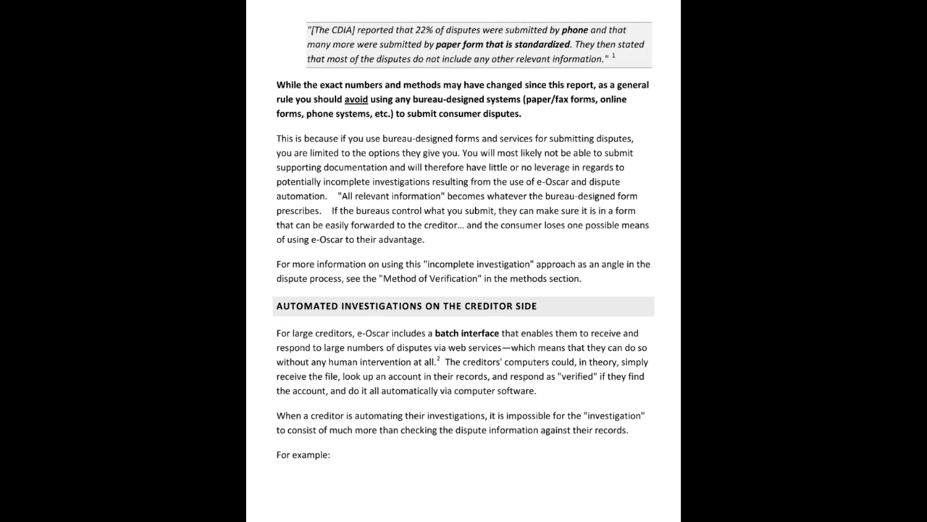
{"action": "scroll", "scroll_direction": "down", "scroll_amount": 3}
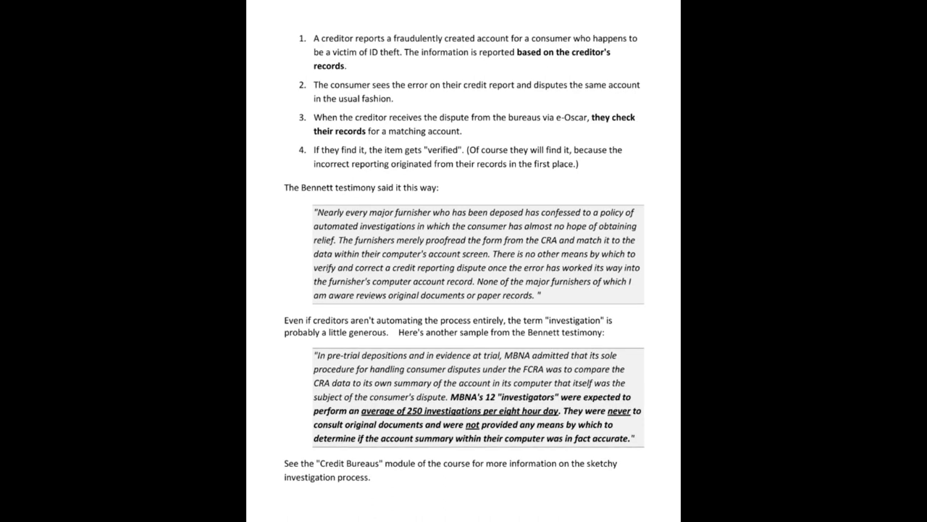
{"action": "scroll", "scroll_direction": "down", "scroll_amount": 3}
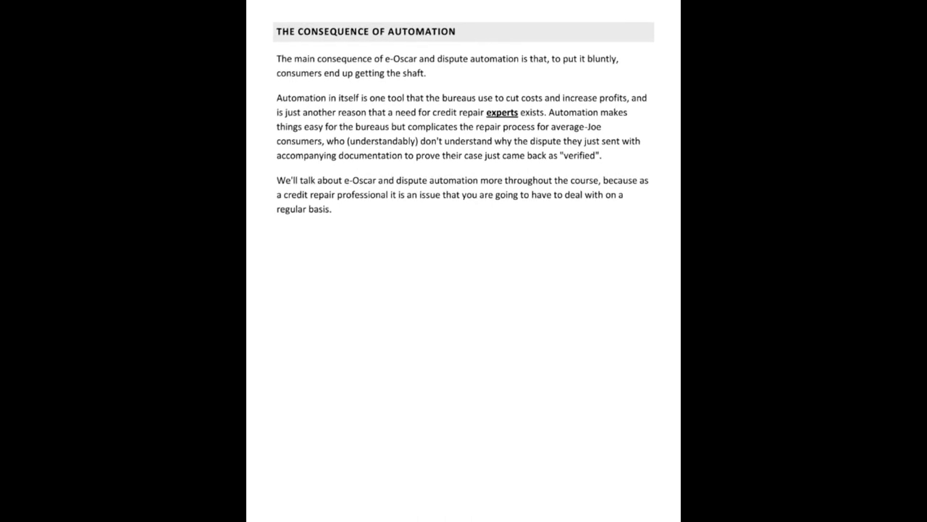
{"action": "scroll", "scroll_direction": "down", "scroll_amount": 3}
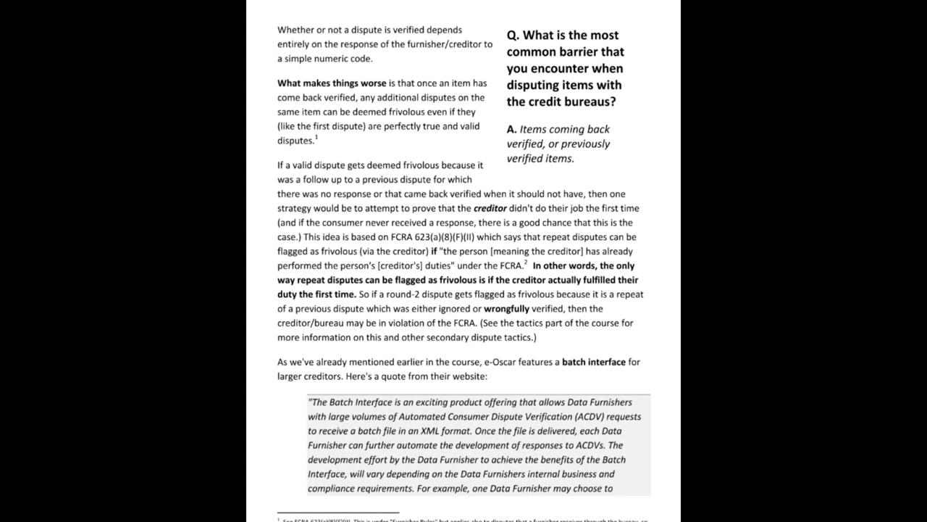
{"action": "scroll", "scroll_direction": "down", "scroll_amount": 3}
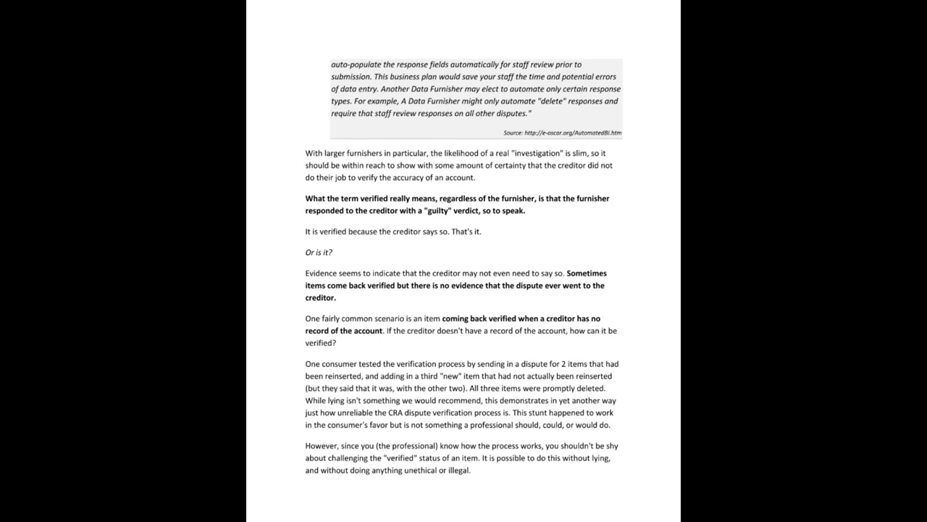